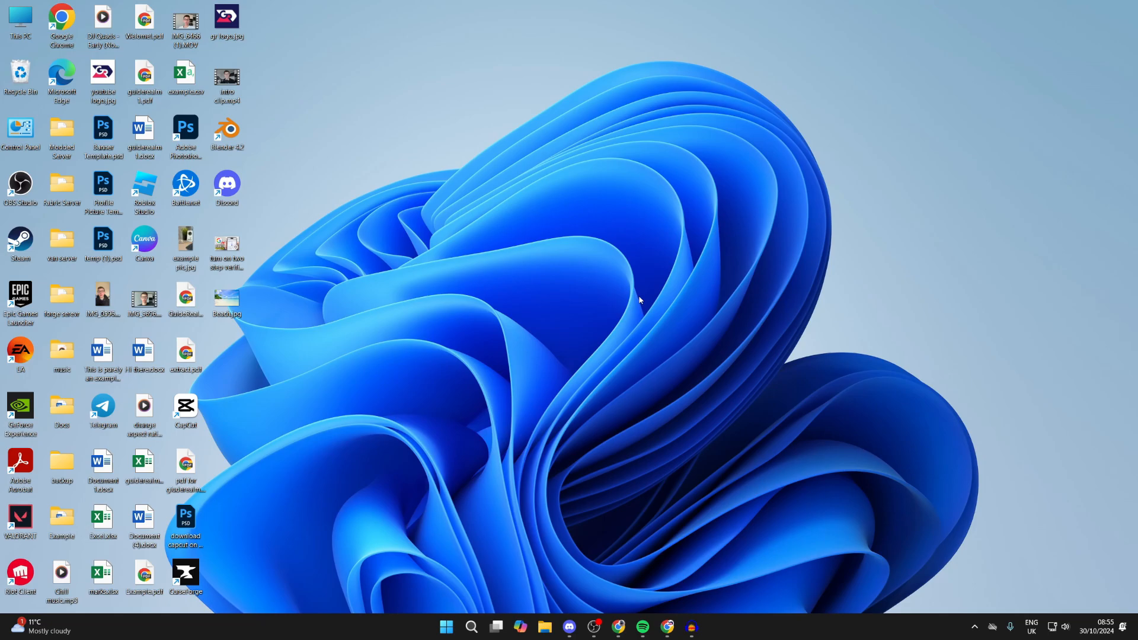
mouse_move(656, 436)
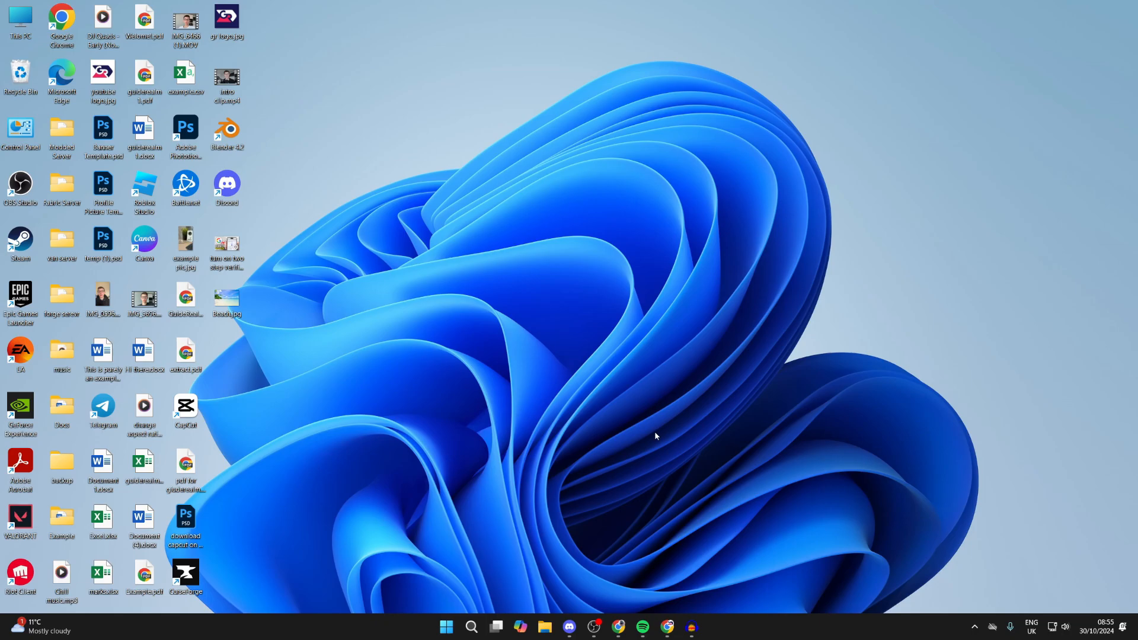
Launch Google Chrome from the taskbar shortcut
click(665, 627)
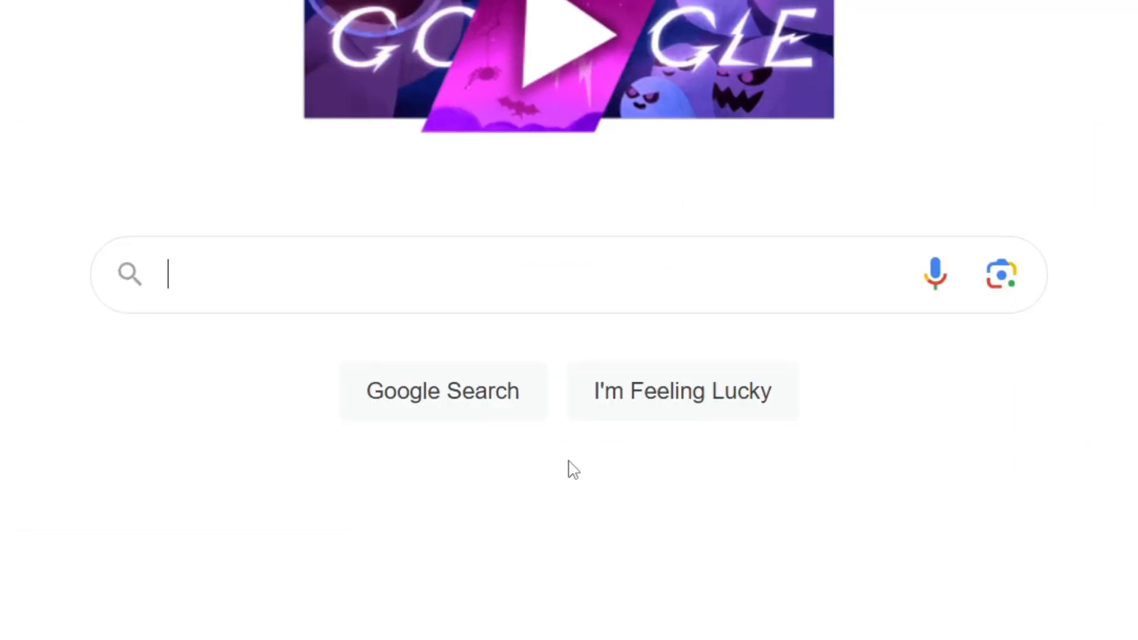
Search Google for 'wirelesskeyview nirsoft' and open the NirSoft WirelessKeyView result
text(wirelesskeyview)
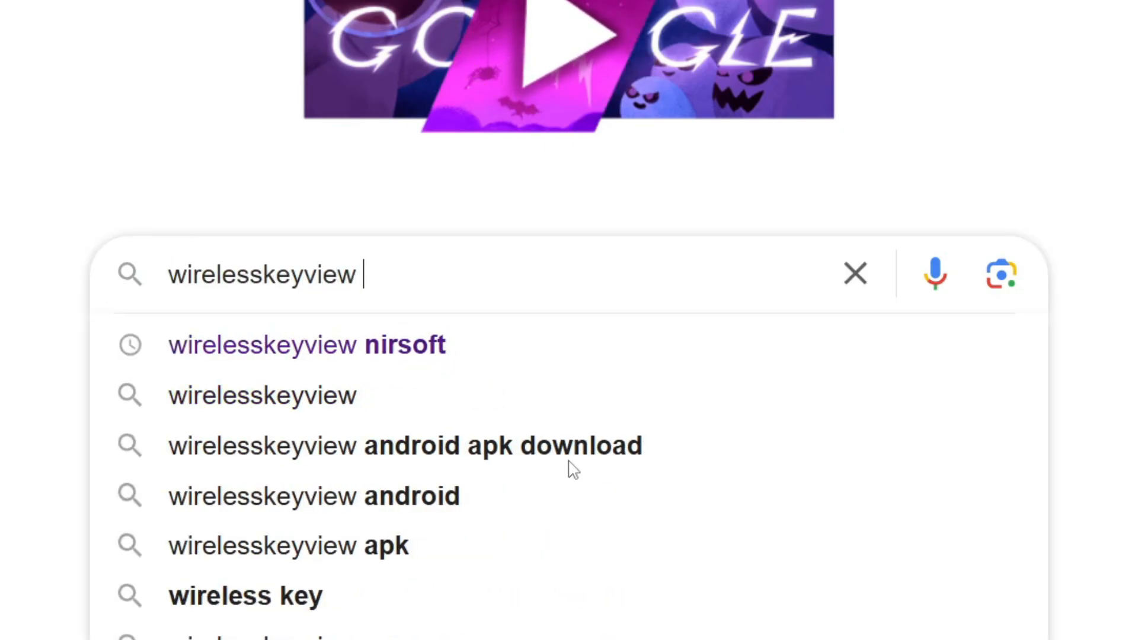
text(nir)
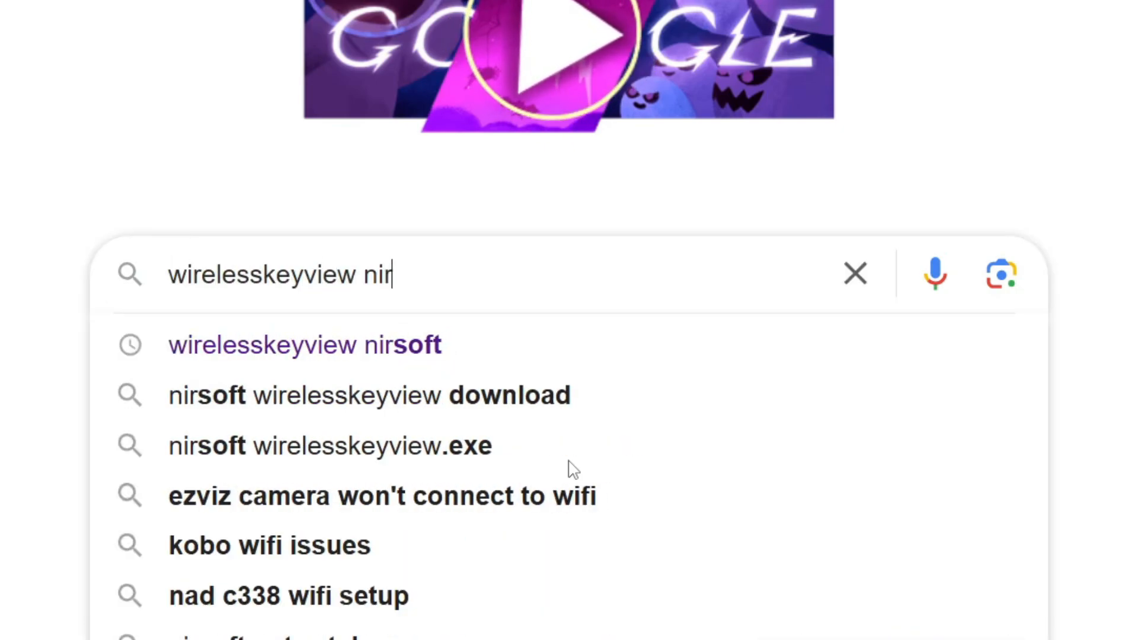
click(304, 345)
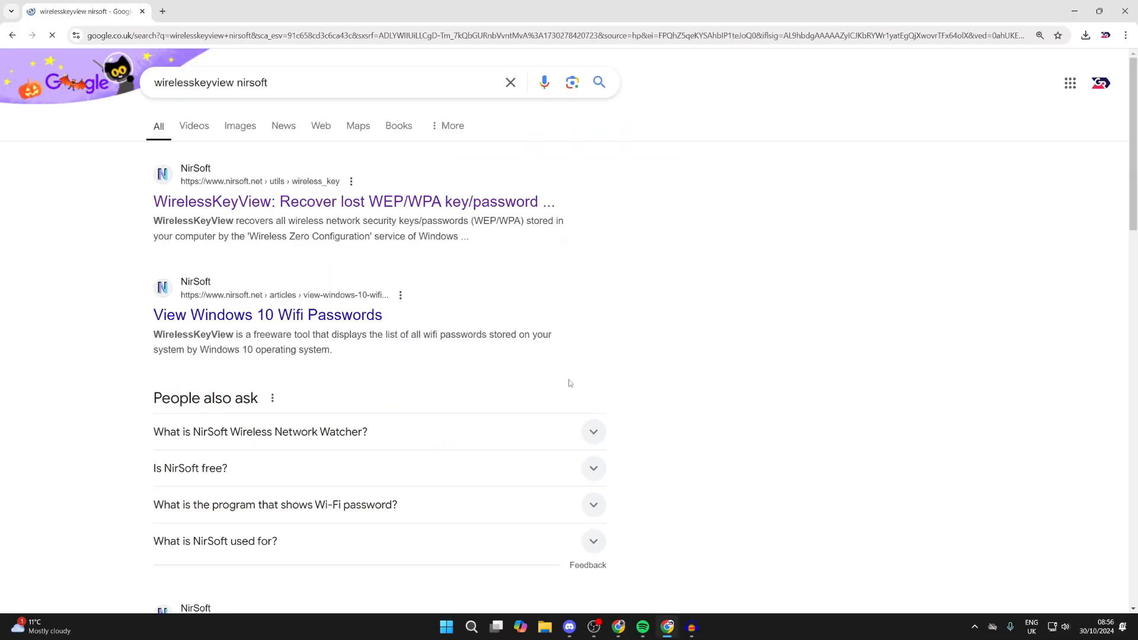
mouse_move(354, 201)
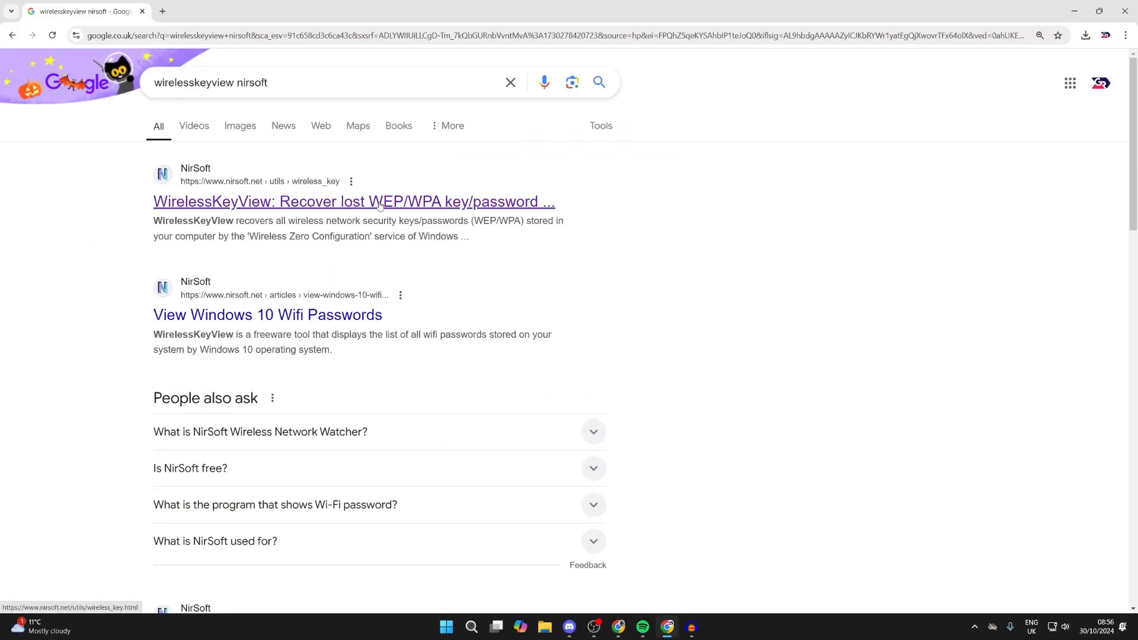
click(353, 201)
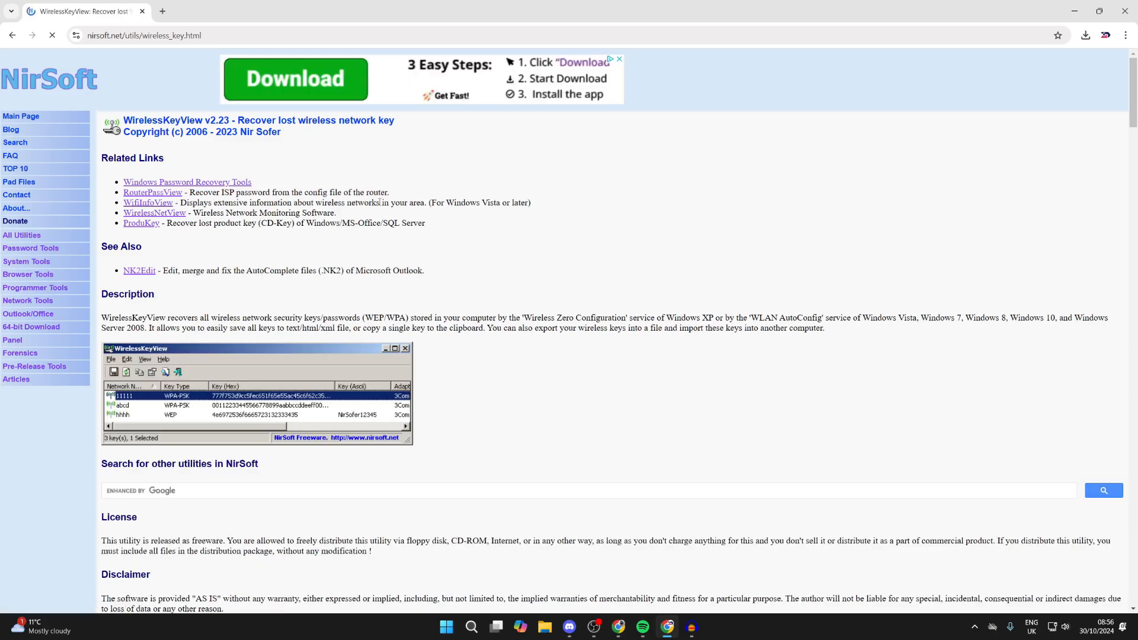
Download the x64 WirelessKeyView zip, dismiss the ad, and select the zip password
scroll(down, 3)
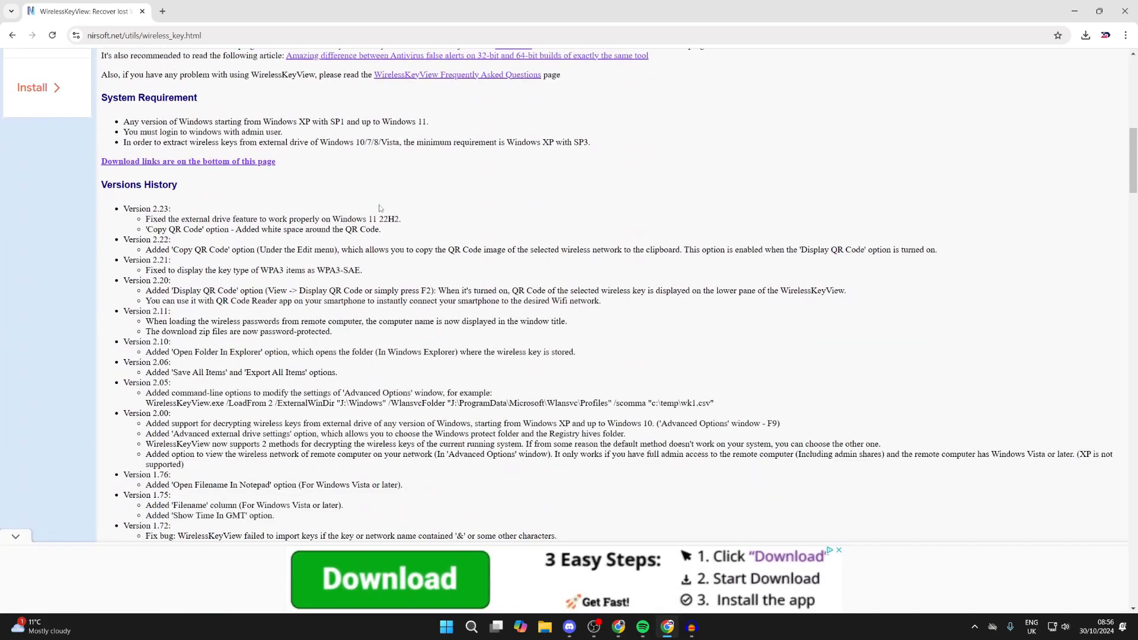
scroll(down, 3)
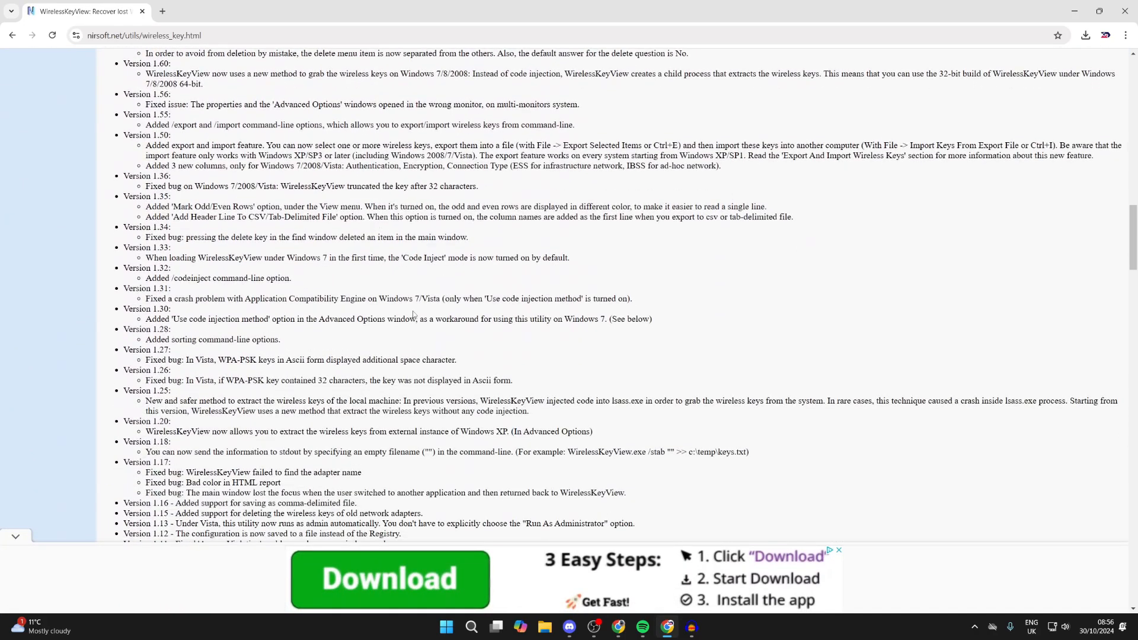
scroll(up, 3)
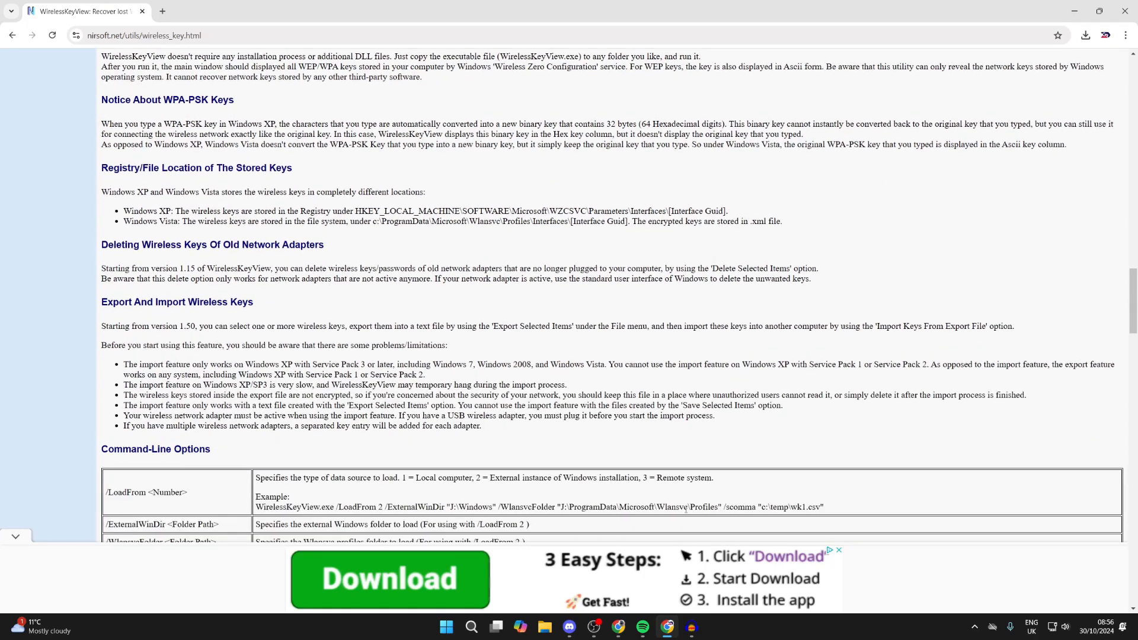
scroll(down, 3)
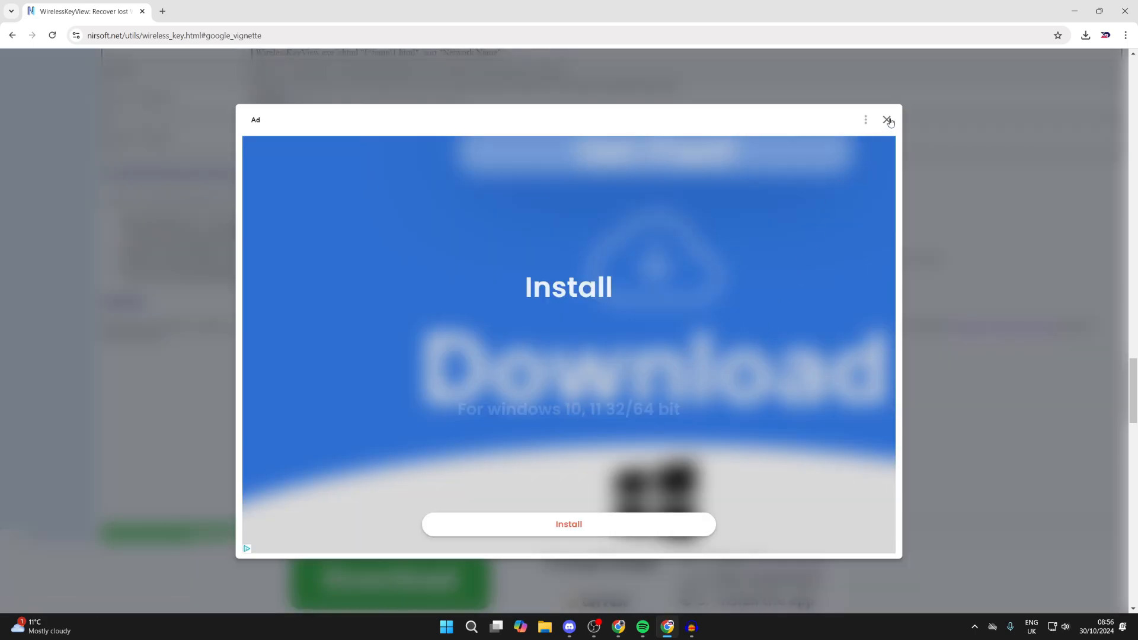
click(888, 120)
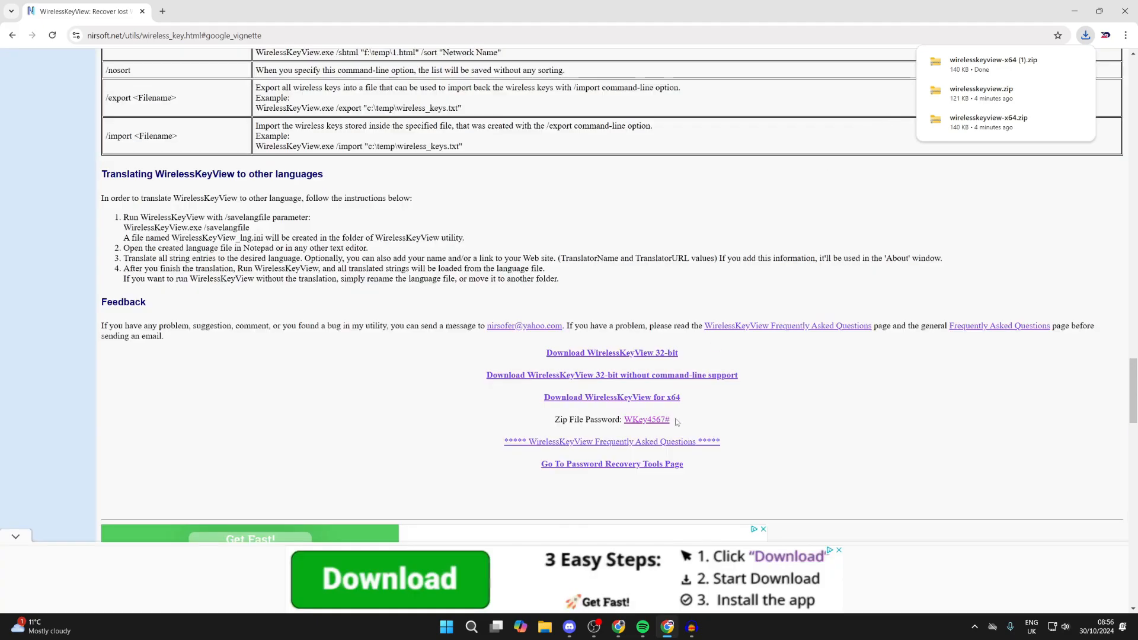
double_click(645, 419)
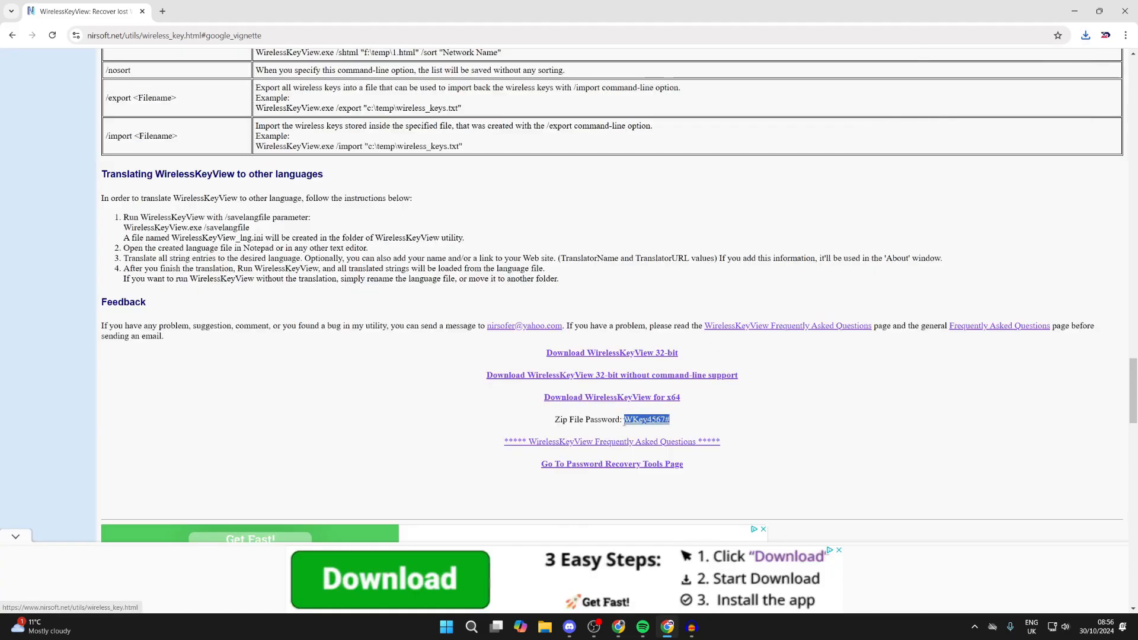
click(544, 625)
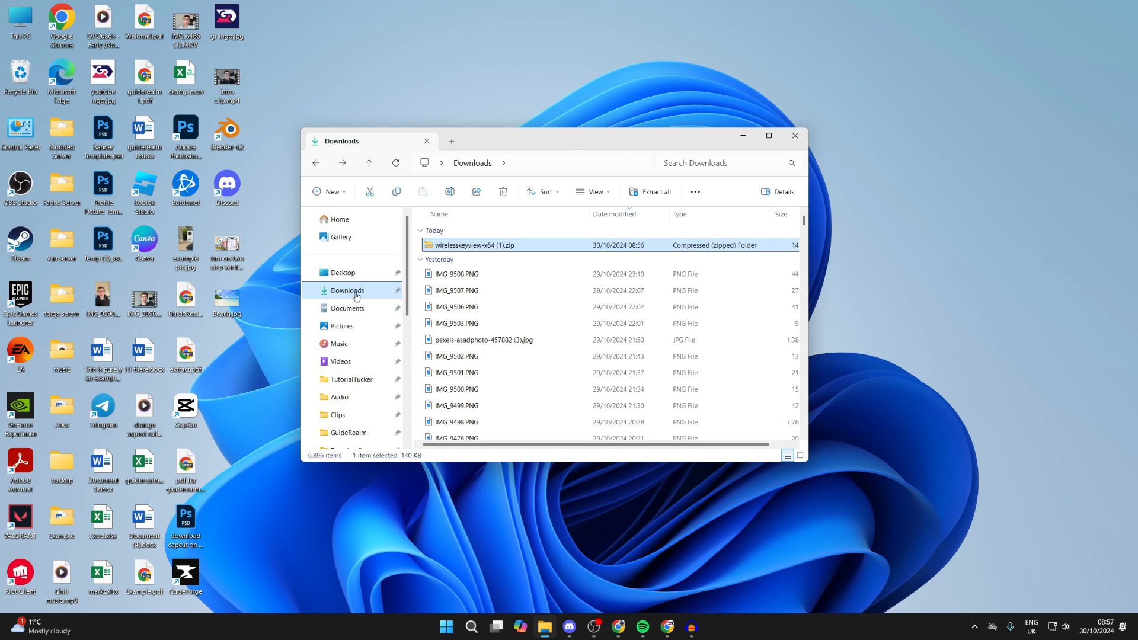
mouse_move(482, 253)
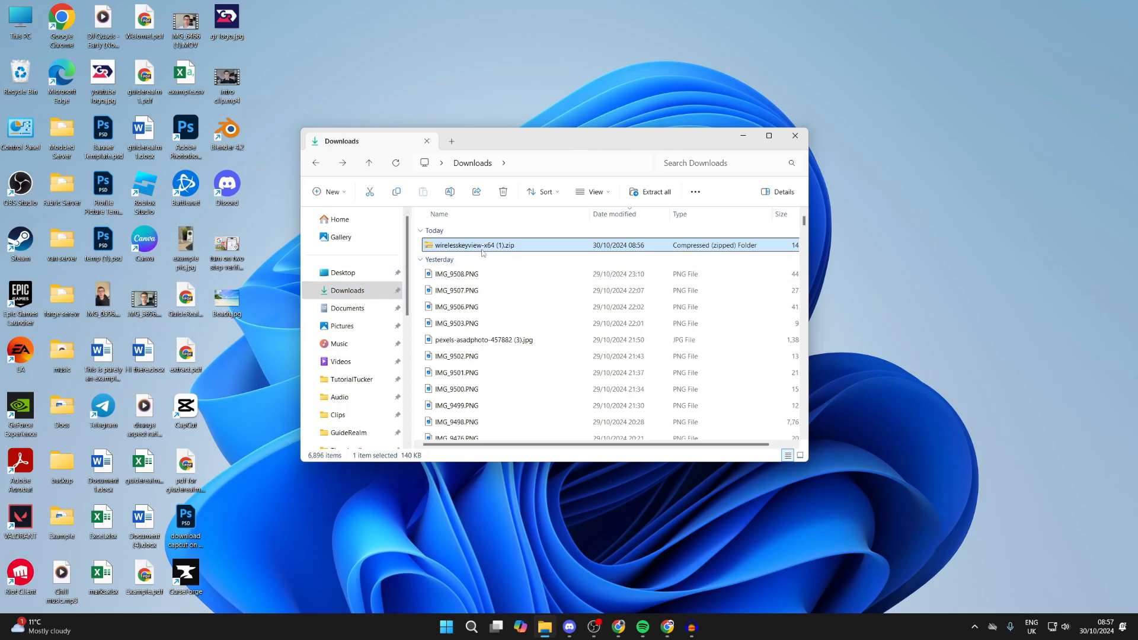
Extract the WirelessKeyView x64 zip with Extract All, pasting the zip password
right_click(476, 245)
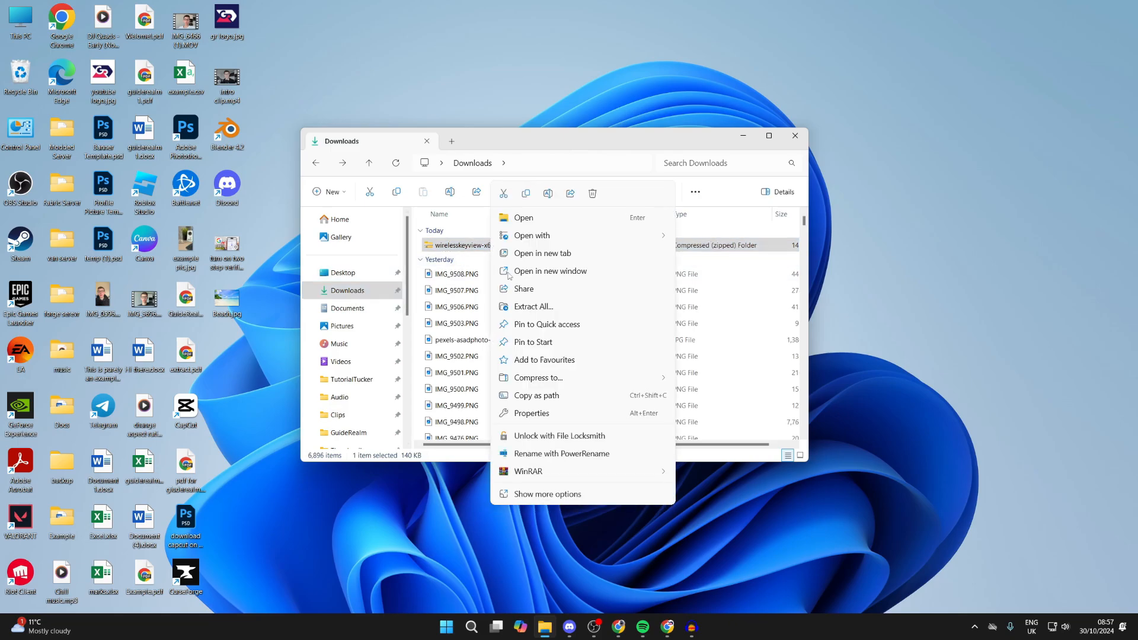
click(532, 307)
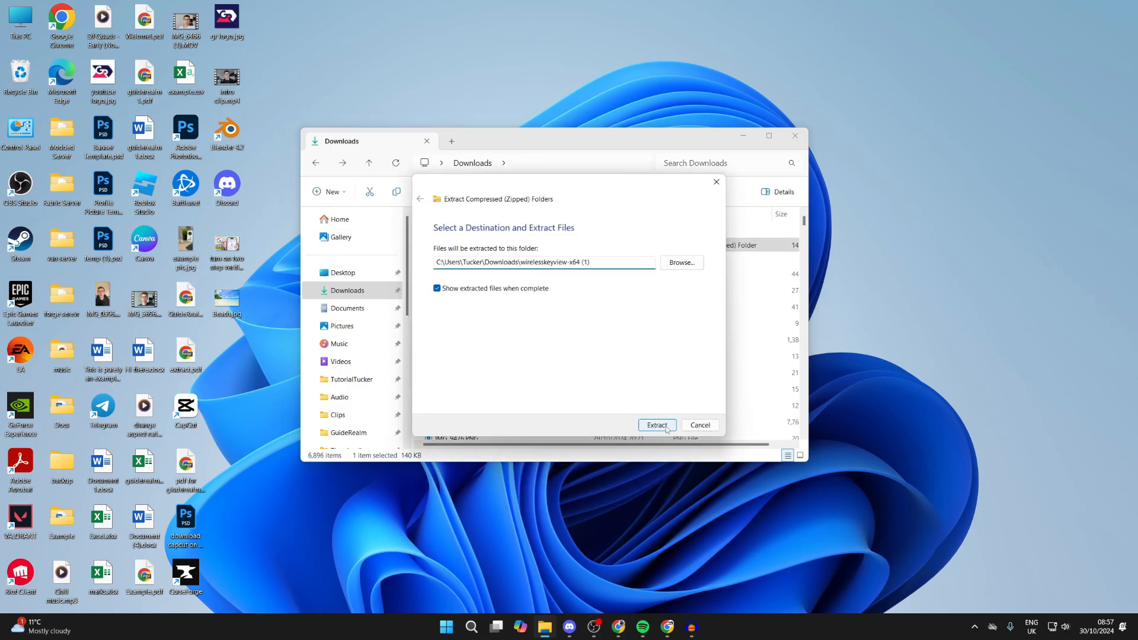
click(656, 425)
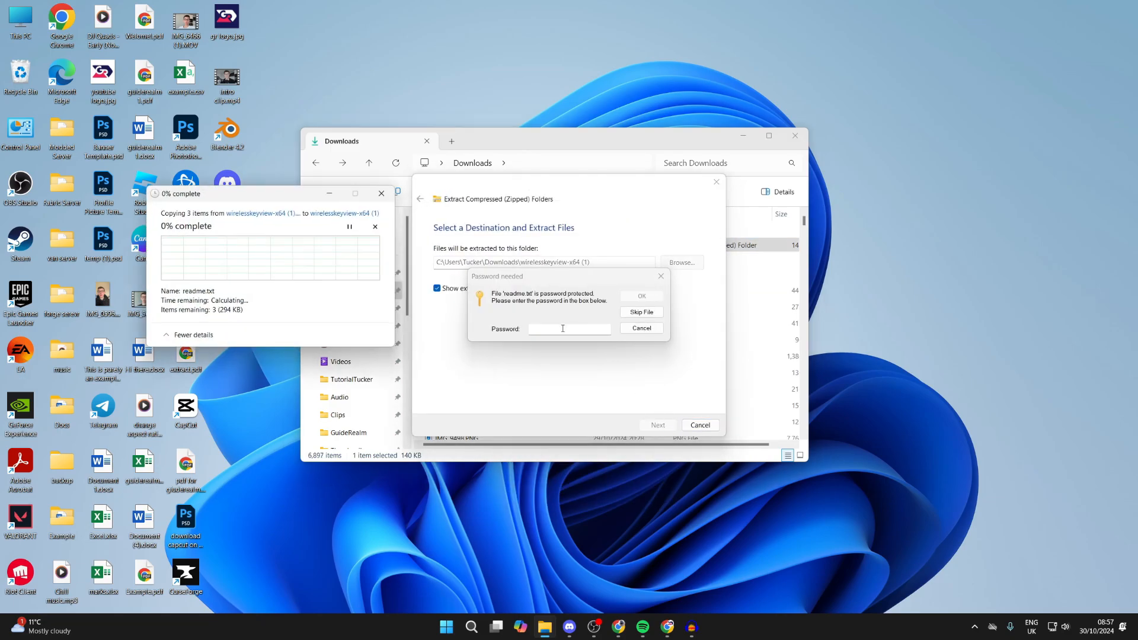
right_click(569, 328)
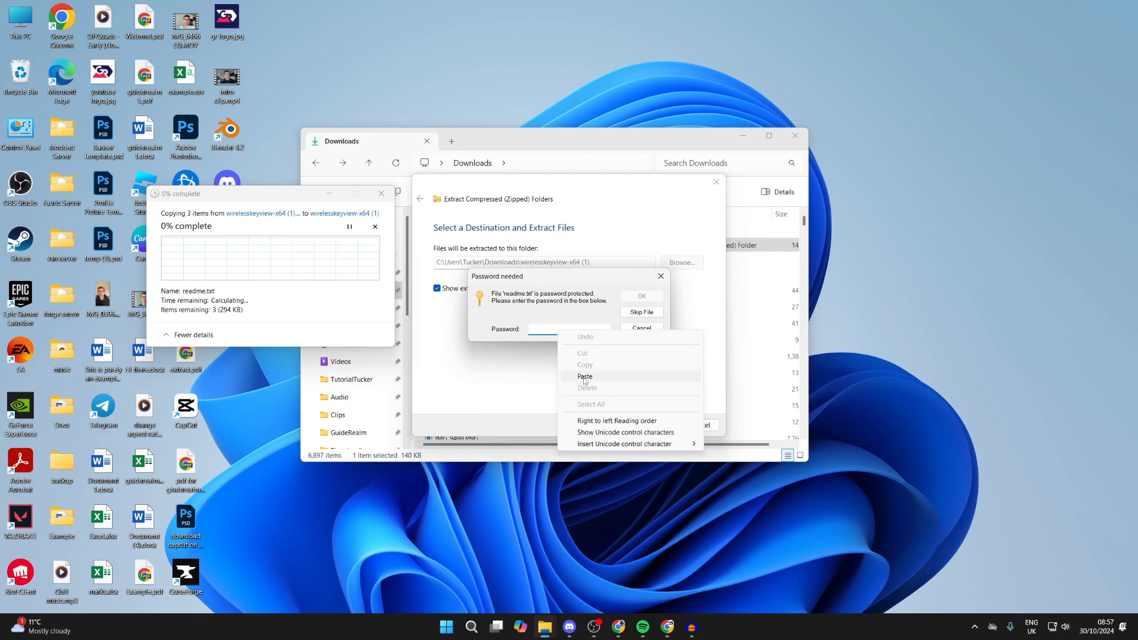
click(585, 376)
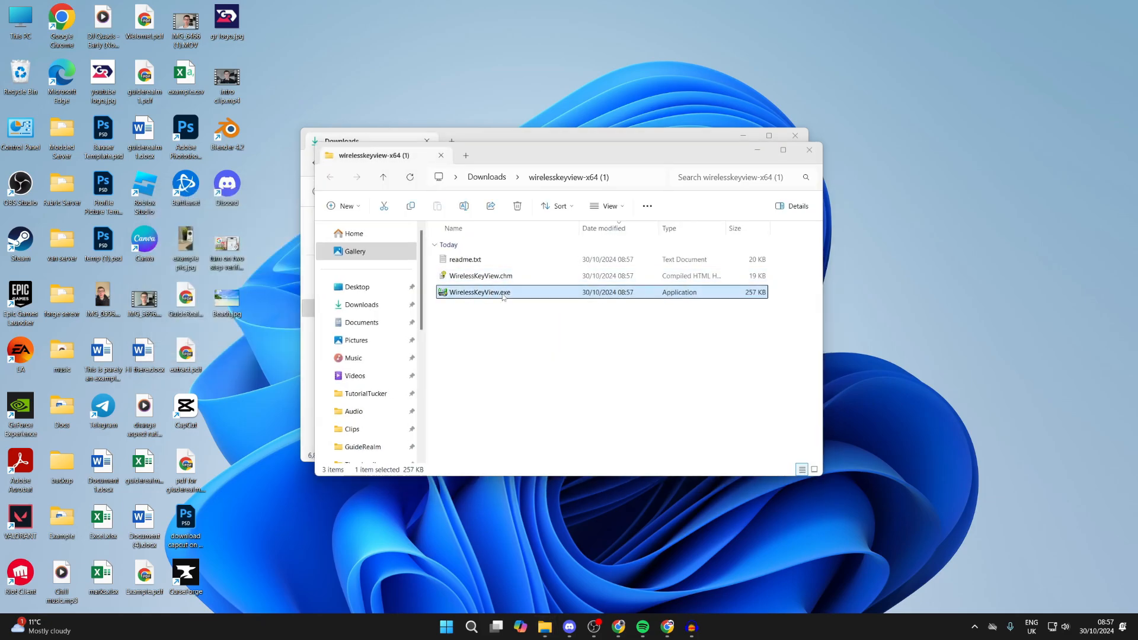
Run WirelessKeyView.exe, bypassing the Windows warning via More info and Run anyway
double_click(479, 292)
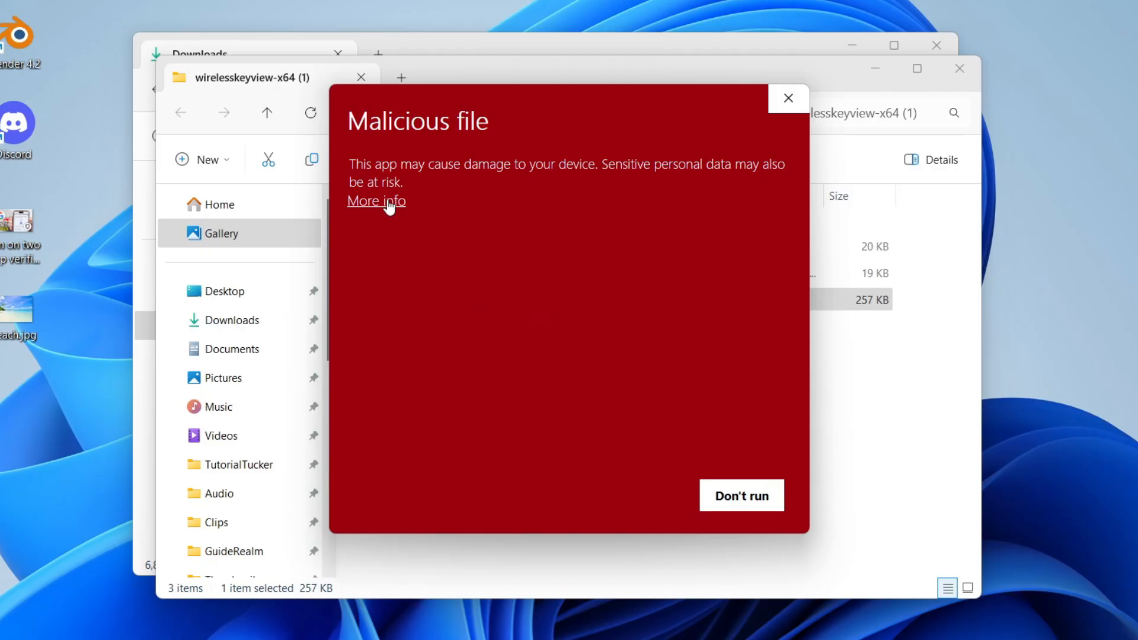
click(376, 201)
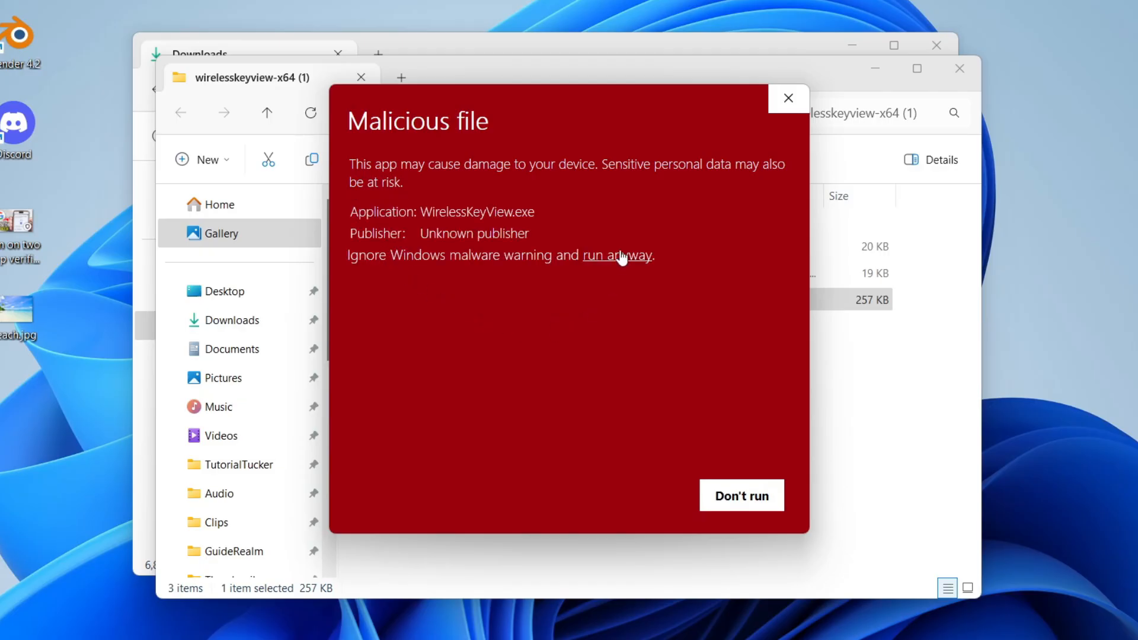
click(617, 255)
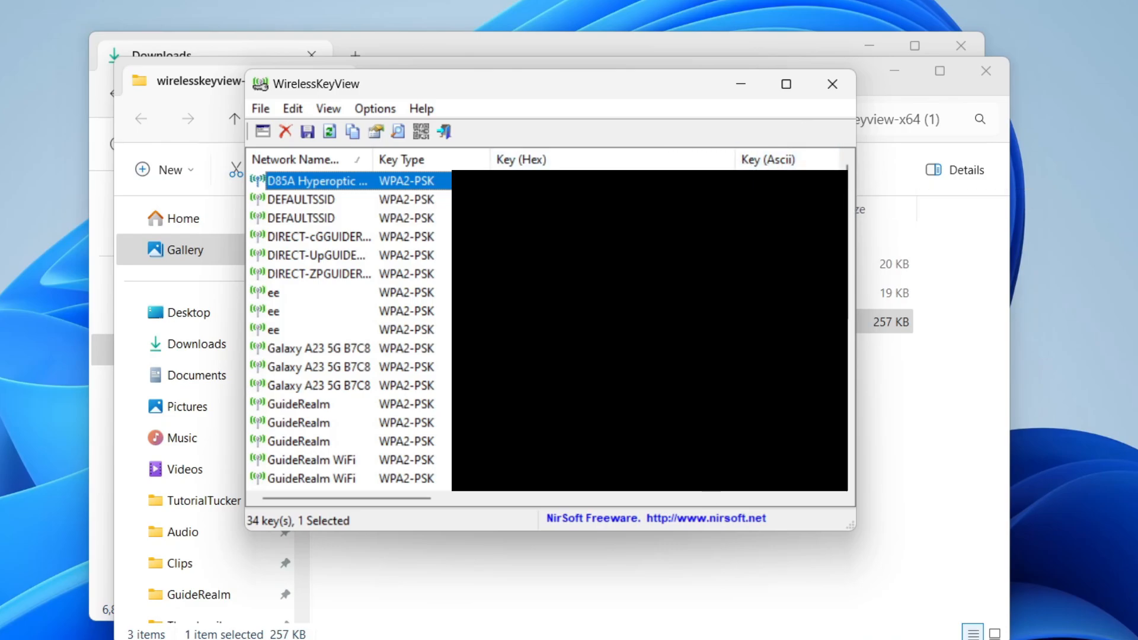
scroll(down, 3)
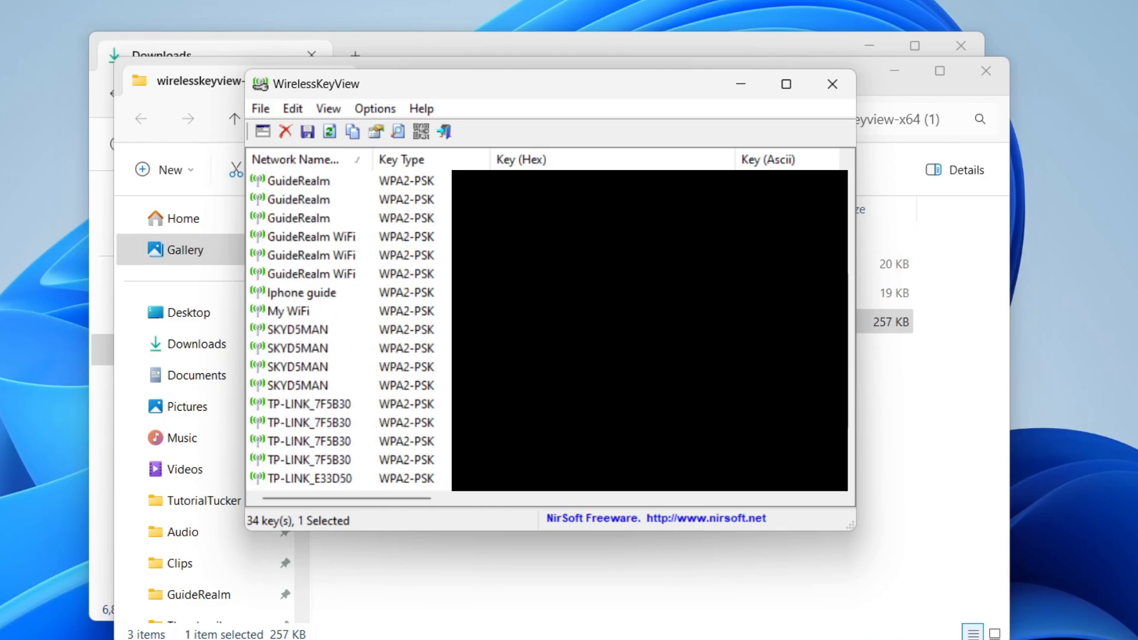